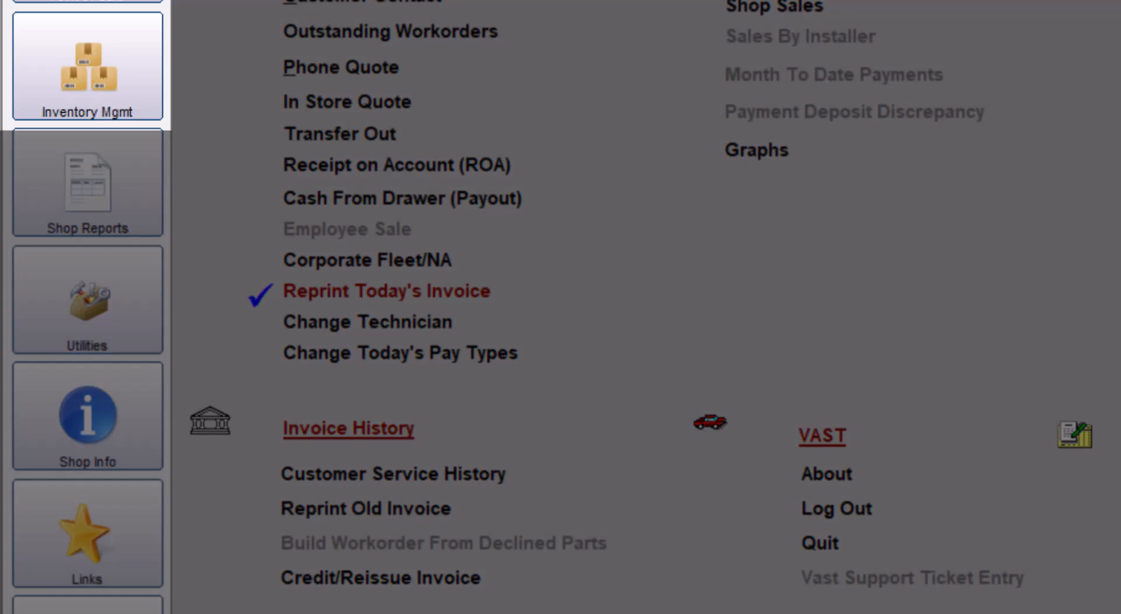
- Reach the Purchase Order Manager via Inventory Mgmt > Purchasing and Purchase Returns
{"action": "left_click", "coordinate": [88, 68]}
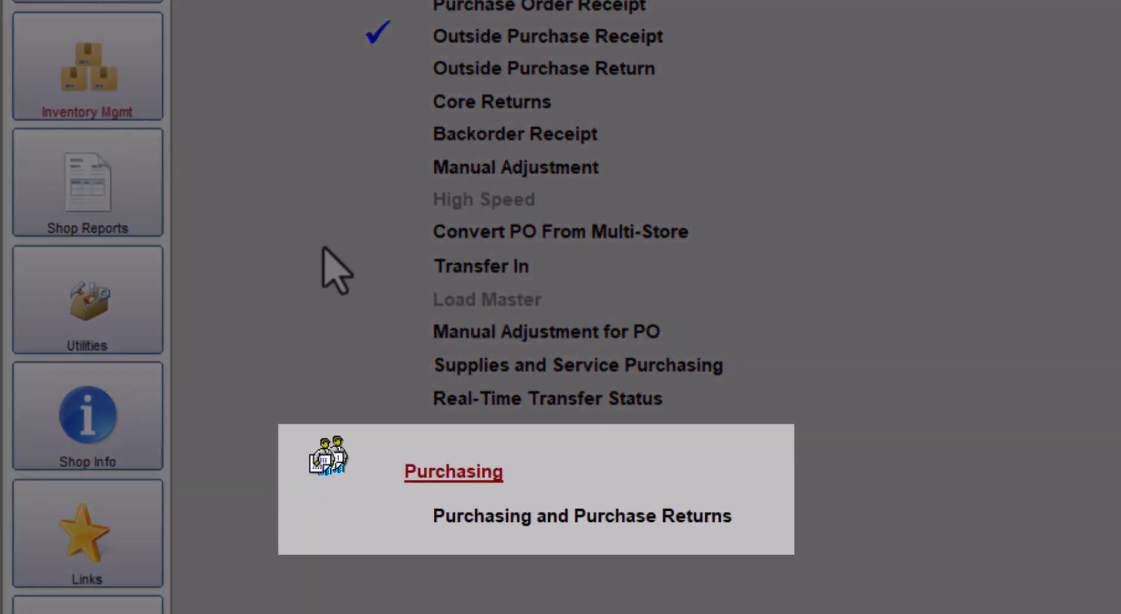
{"action": "left_click", "coordinate": [581, 515]}
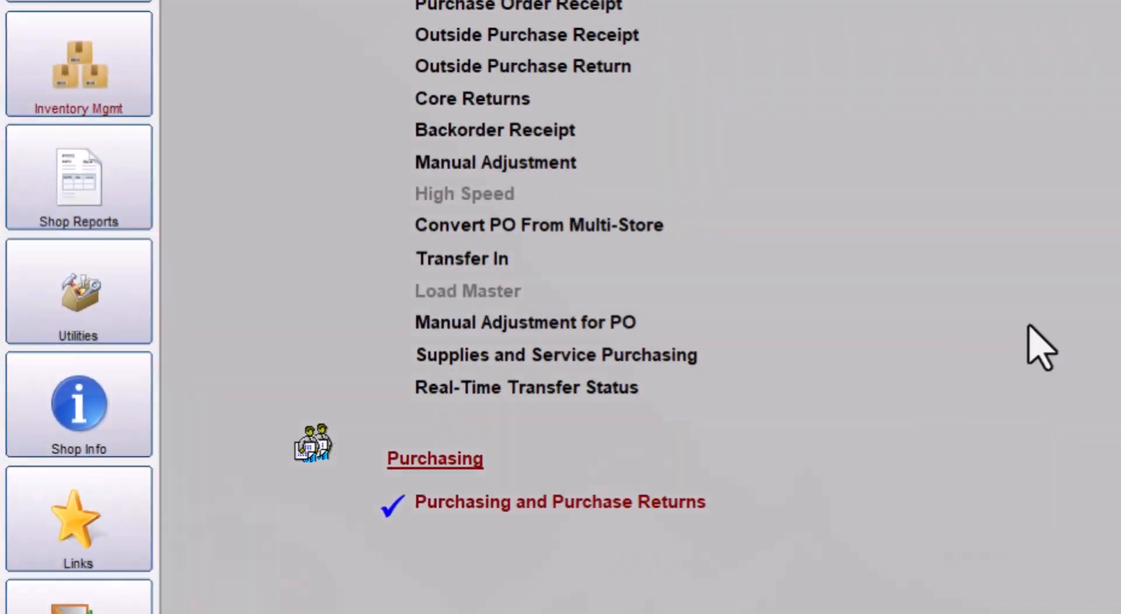
{"action": "left_click", "coordinate": [560, 501]}
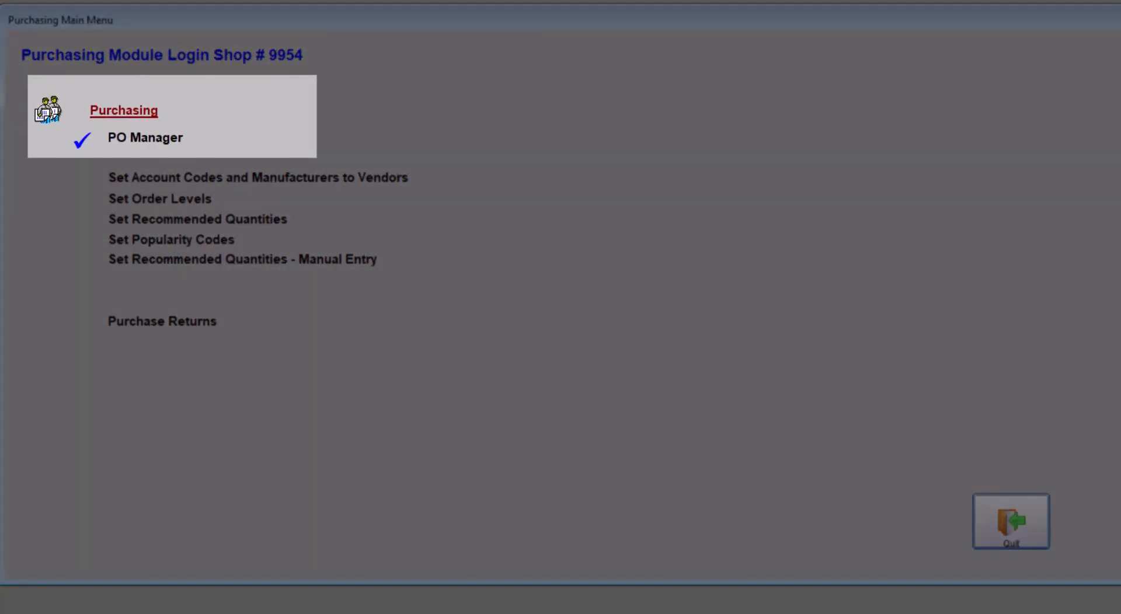
{"action": "left_click", "coordinate": [145, 138]}
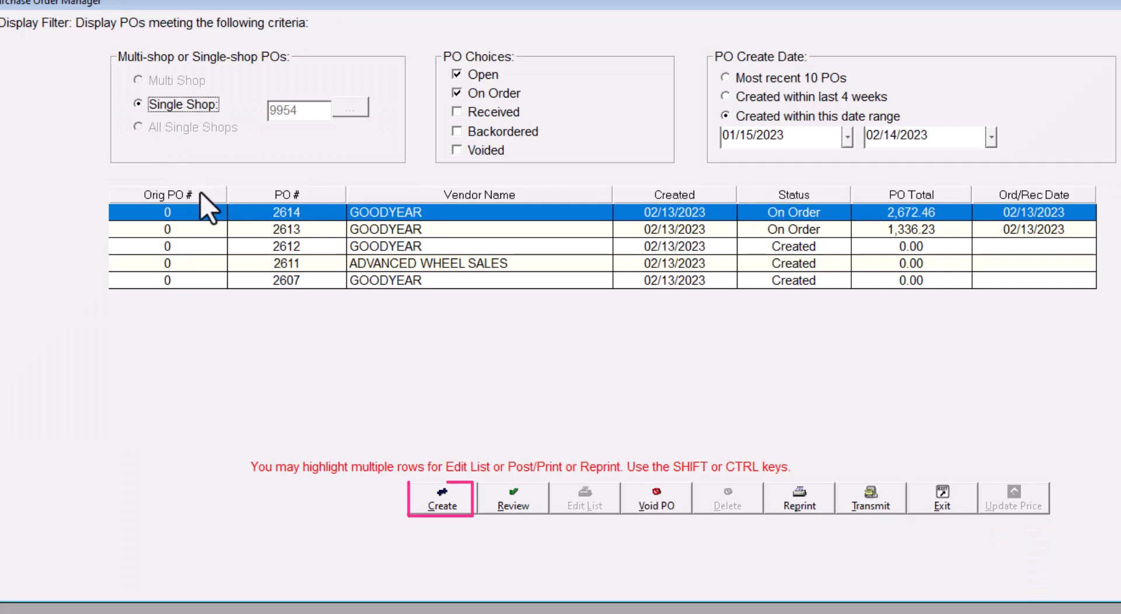
{"action": "left_click", "coordinate": [440, 497]}
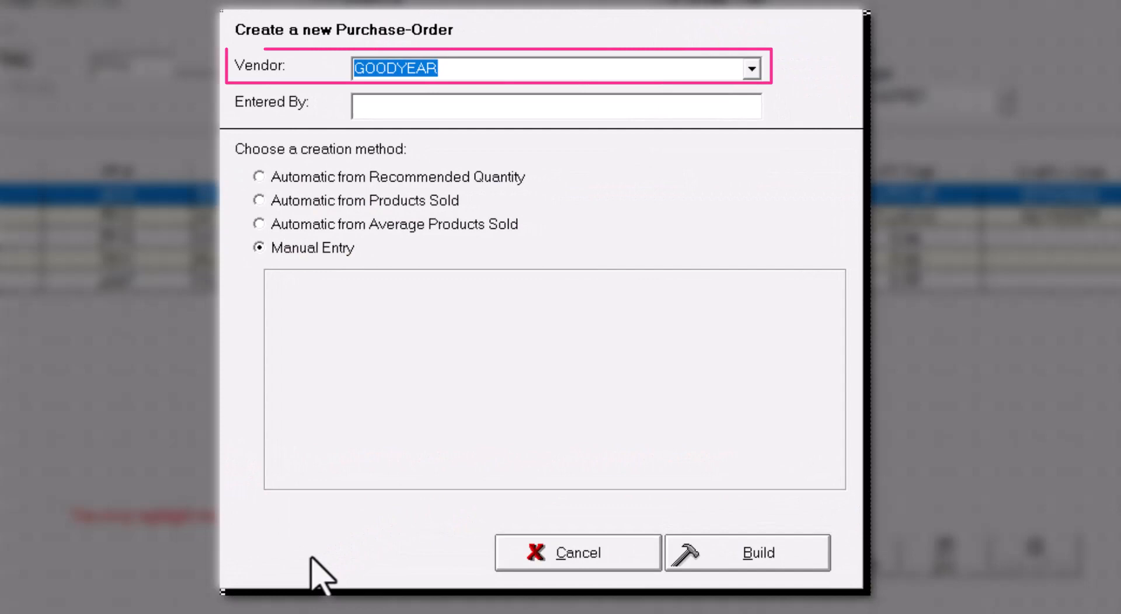
{"action": "left_click", "coordinate": [749, 69]}
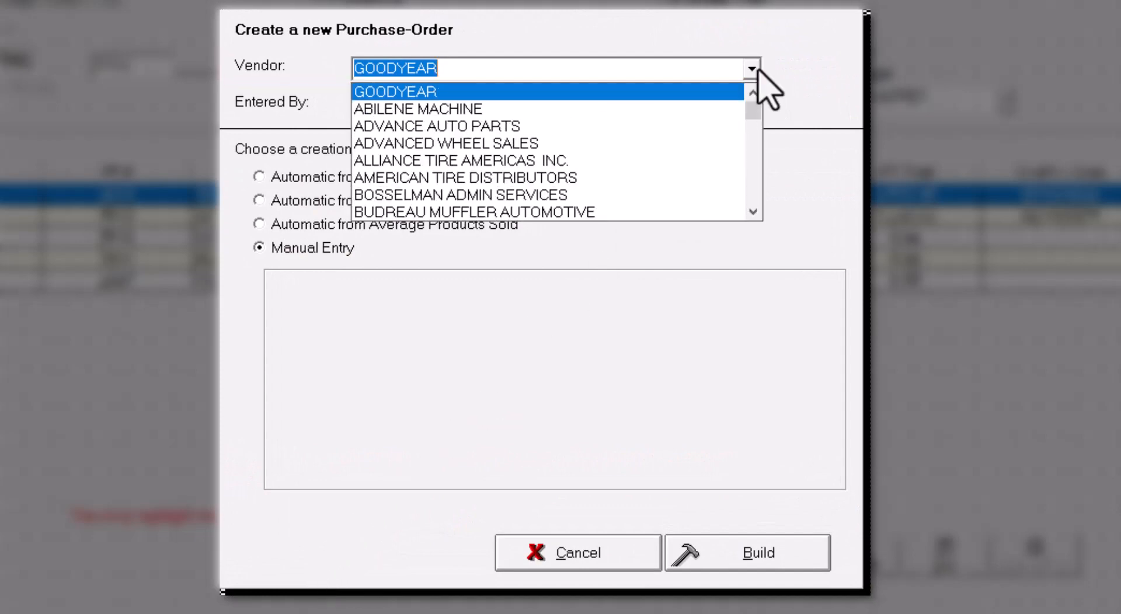
{"action": "left_click", "coordinate": [446, 142]}
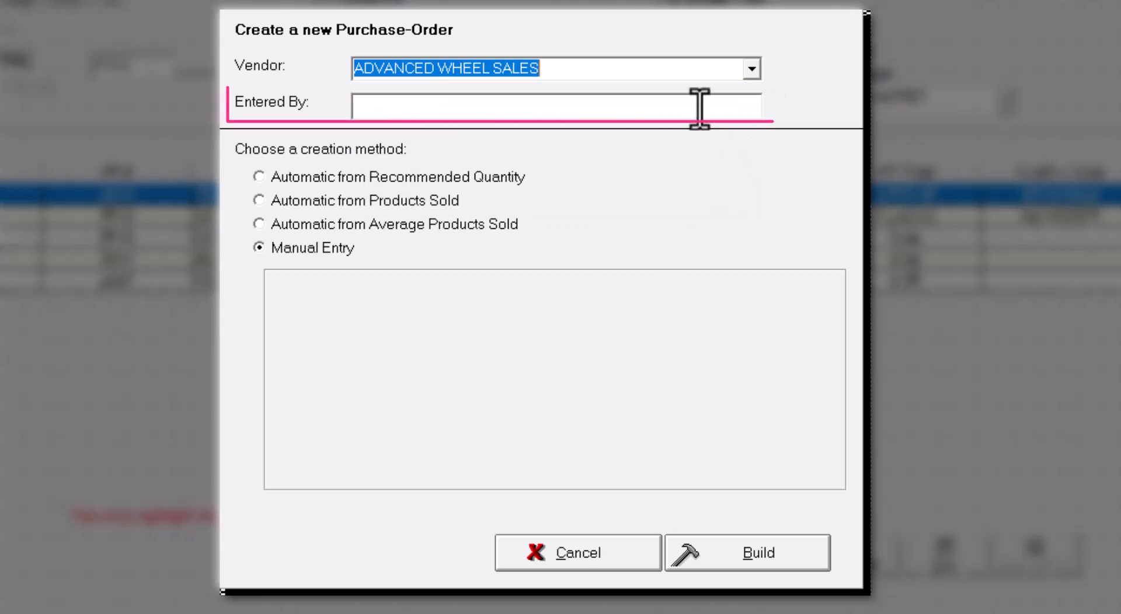
{"action": "type", "text": "J"}
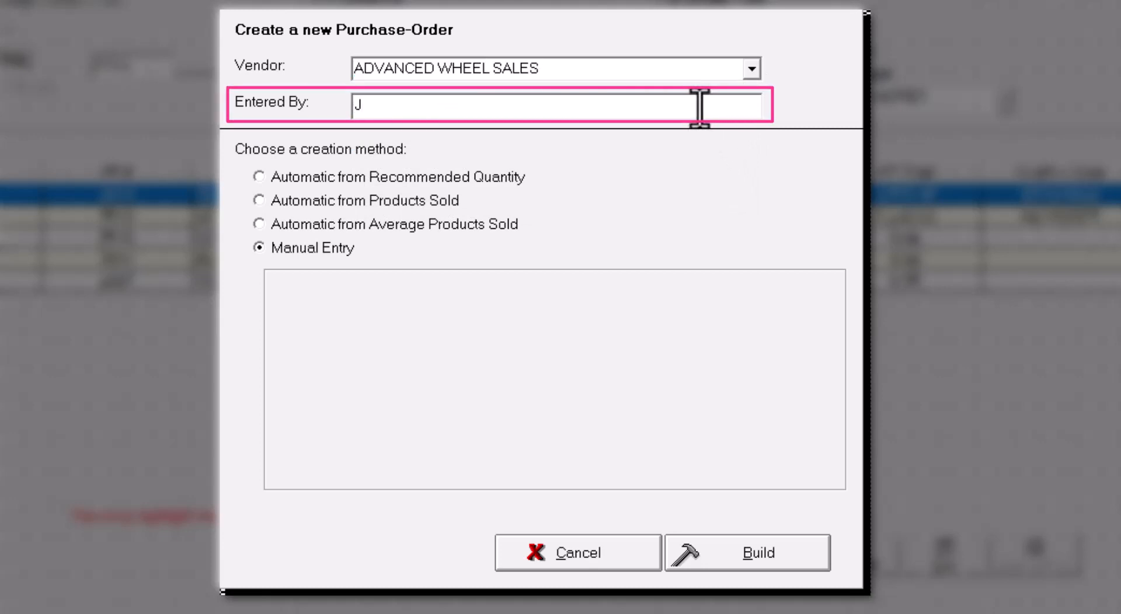
{"action": "type", "text": "HON MYERS"}
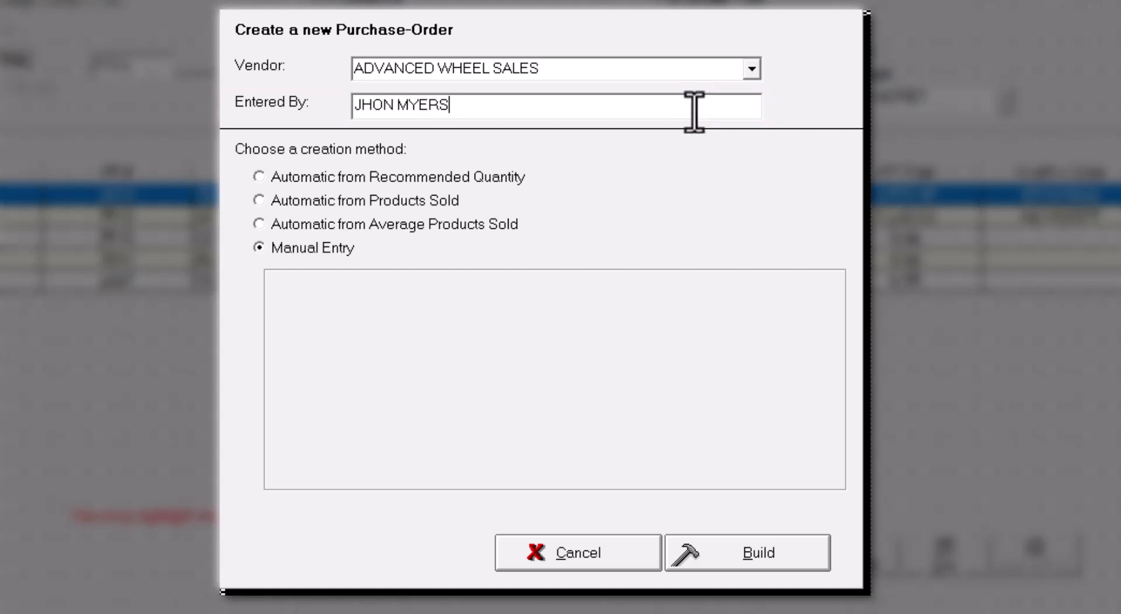
{"action": "mouse_move", "coordinate": [493, 185]}
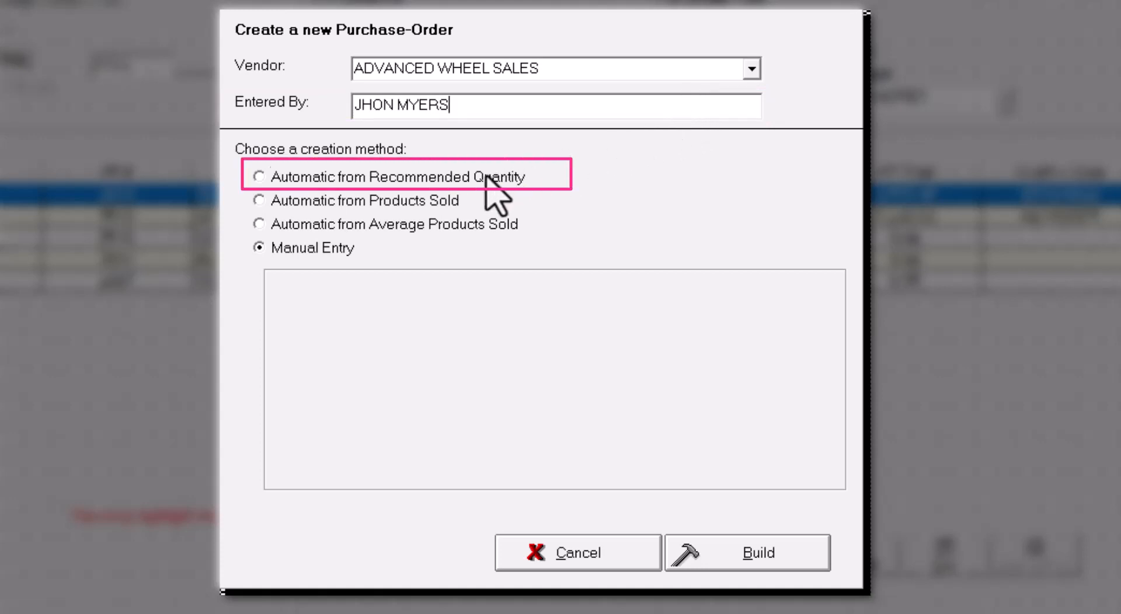
- Build automatically from recommended quantity, including zero-quantity parts and excluding committed stock
{"action": "left_click", "coordinate": [259, 177]}
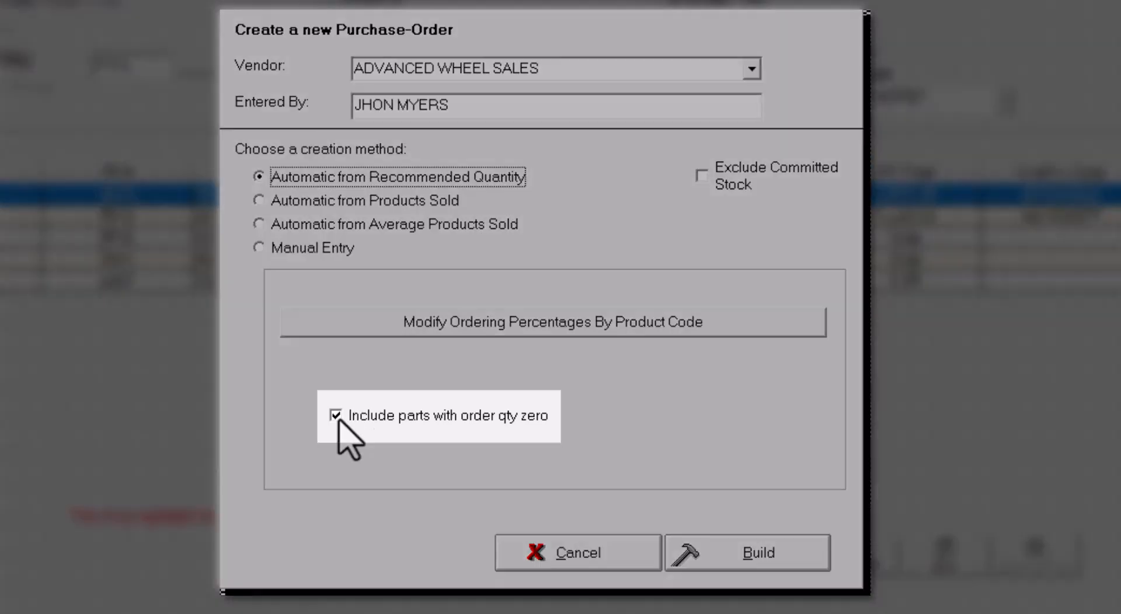
{"action": "left_click", "coordinate": [338, 415]}
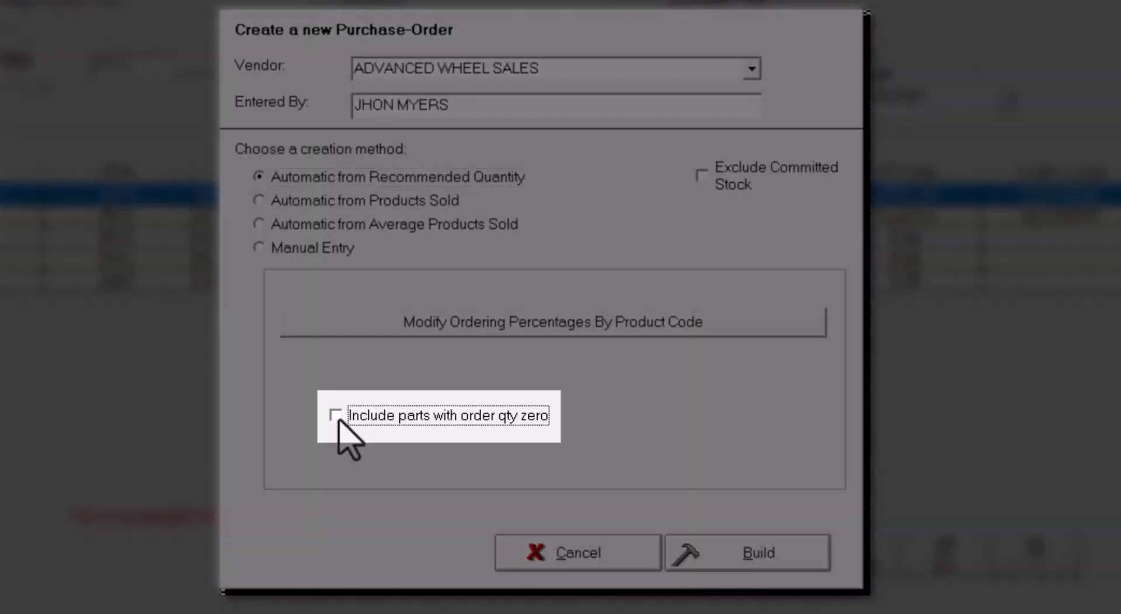
{"action": "left_click", "coordinate": [337, 415]}
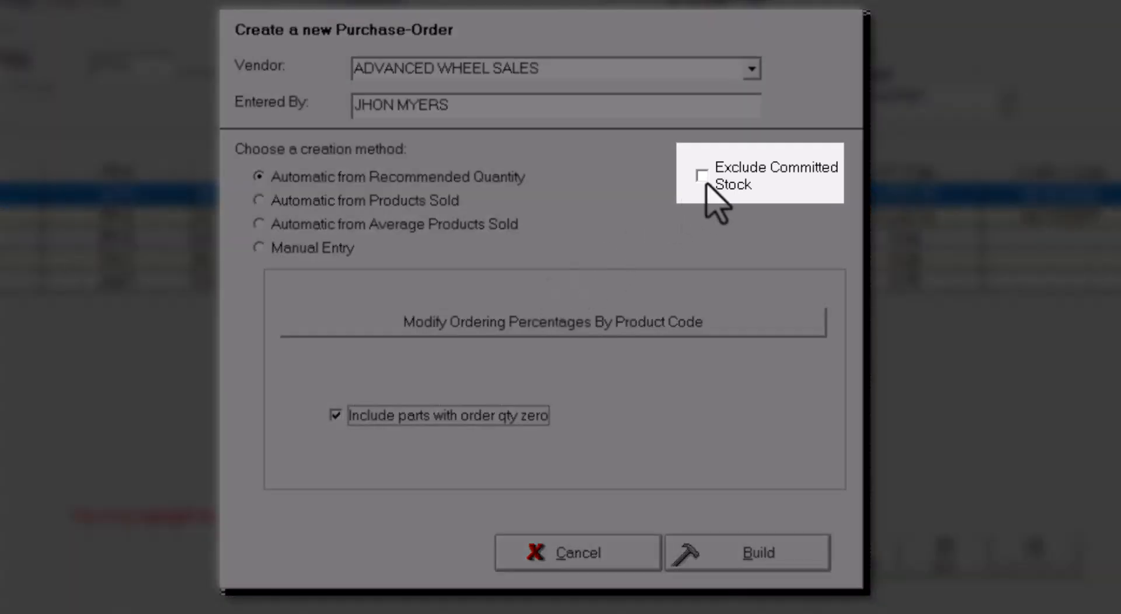
{"action": "left_click", "coordinate": [259, 247]}
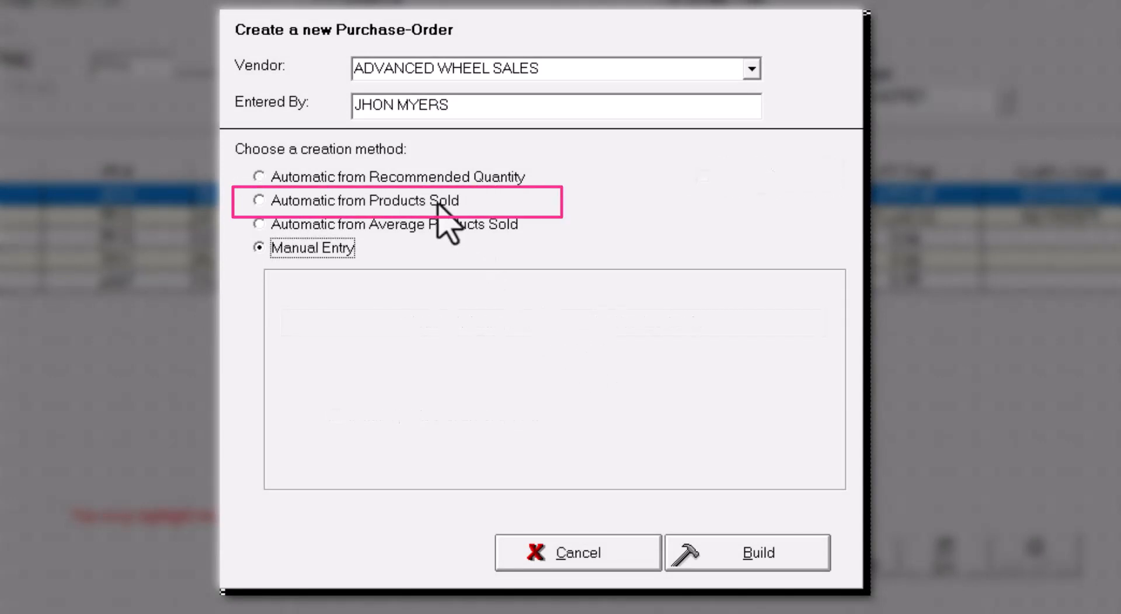
- Try products-sold and average-products-sold methods with 50 days stock and 350 minimum annual sales
{"action": "left_click", "coordinate": [259, 199]}
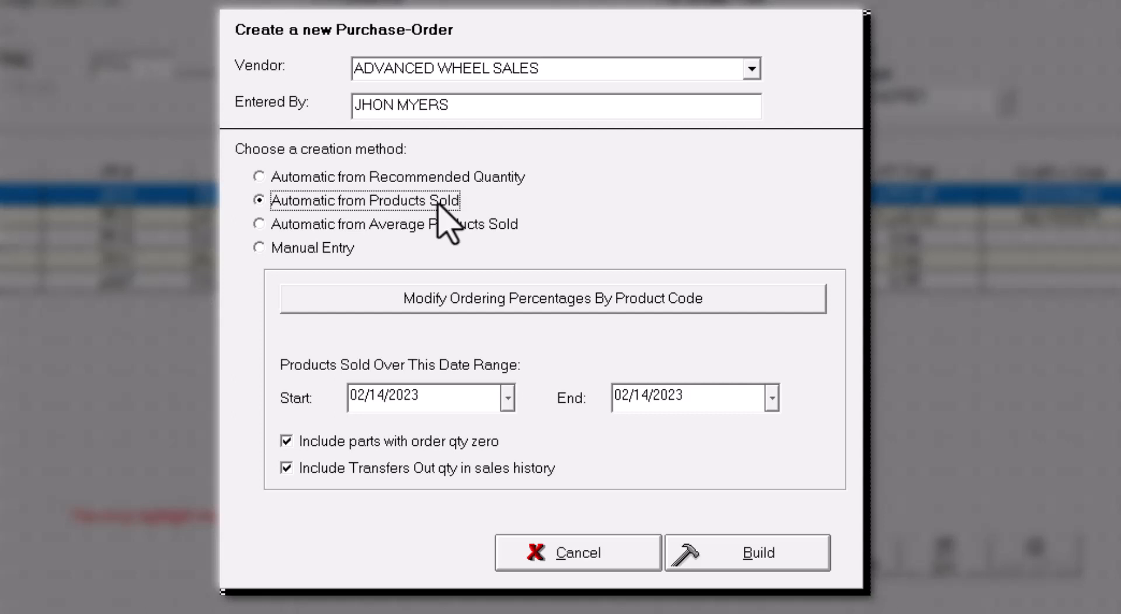
{"action": "left_click", "coordinate": [506, 397]}
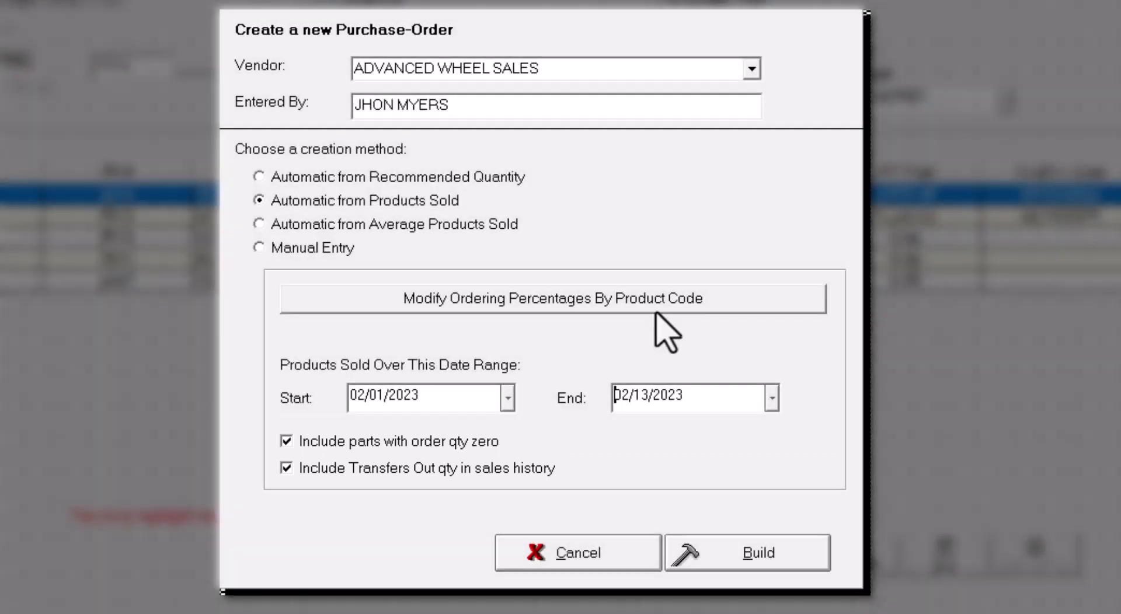
{"action": "left_click", "coordinate": [259, 224]}
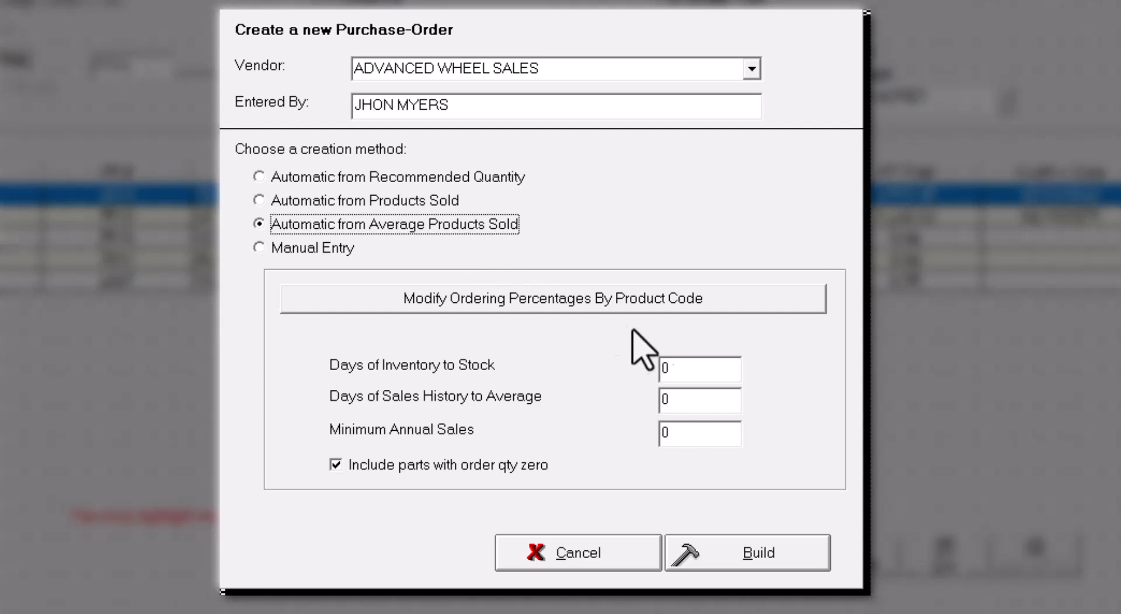
{"action": "type", "text": "50"}
{"action": "left_click", "coordinate": [699, 400]}
{"action": "type", "text": "25"}
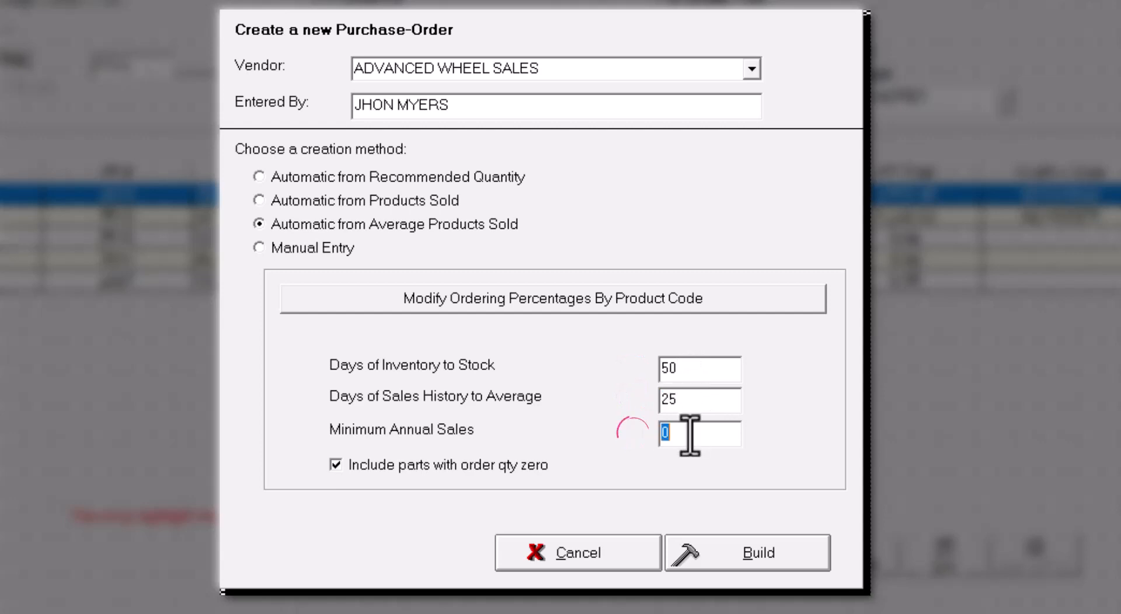
{"action": "type", "text": "350"}
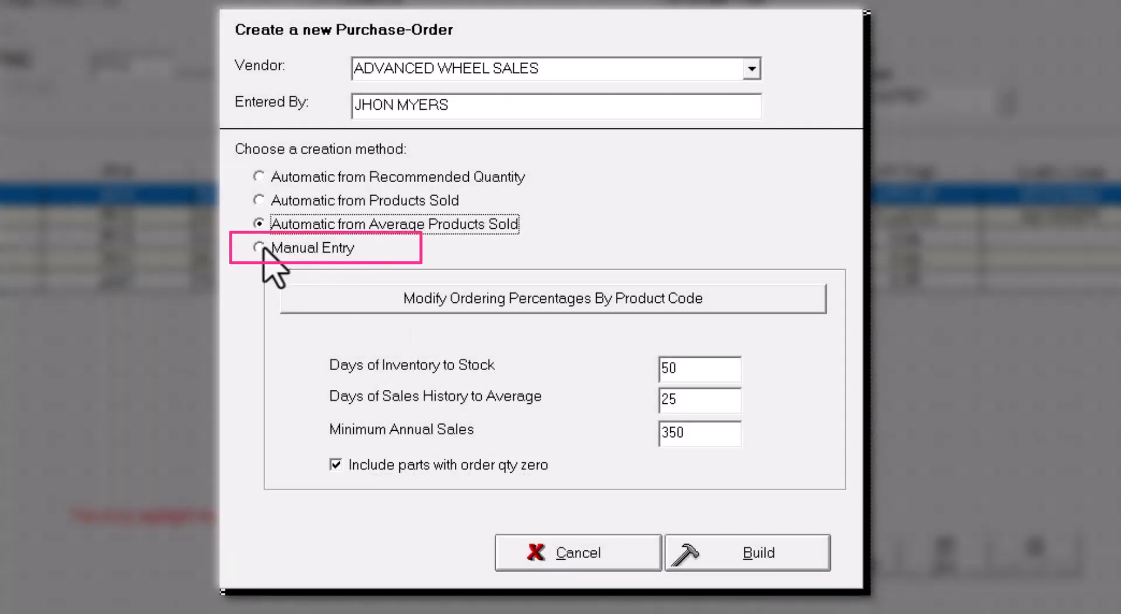
{"action": "left_click", "coordinate": [259, 248]}
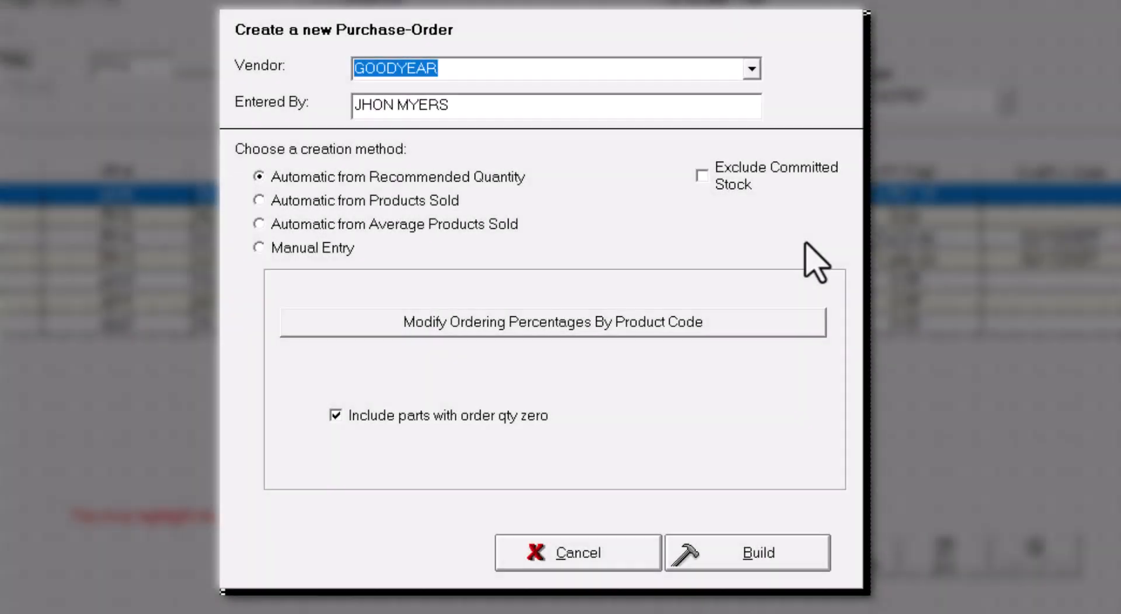
- Build and confirm the GOODYEAR purchase order, adding order 2618 to the list
{"action": "left_click", "coordinate": [746, 552]}
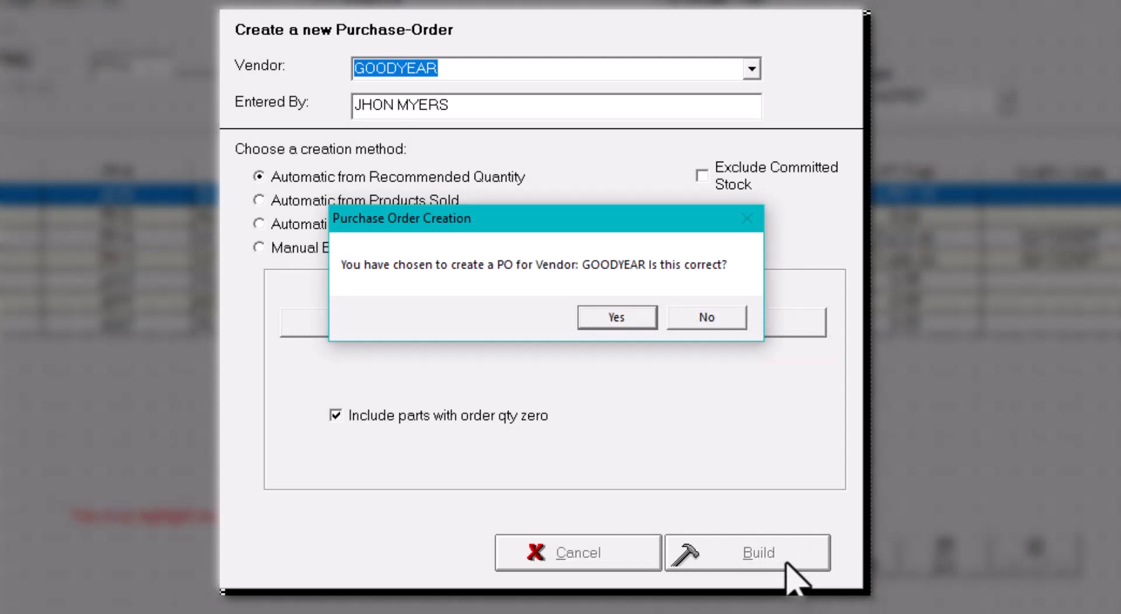
{"action": "left_click", "coordinate": [616, 316]}
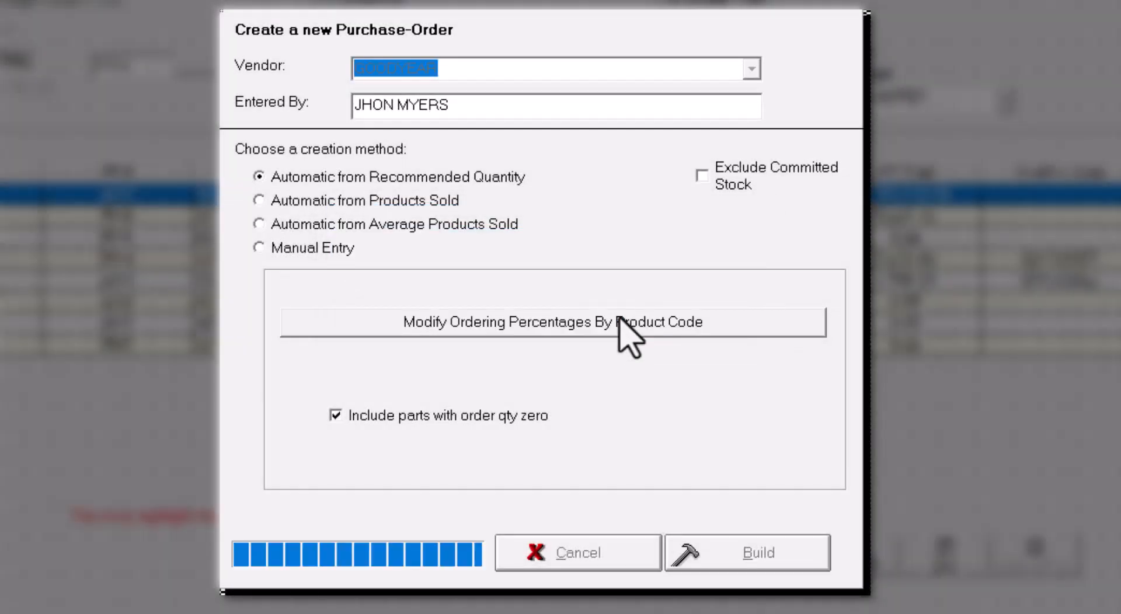
{"action": "left_click", "coordinate": [552, 322]}
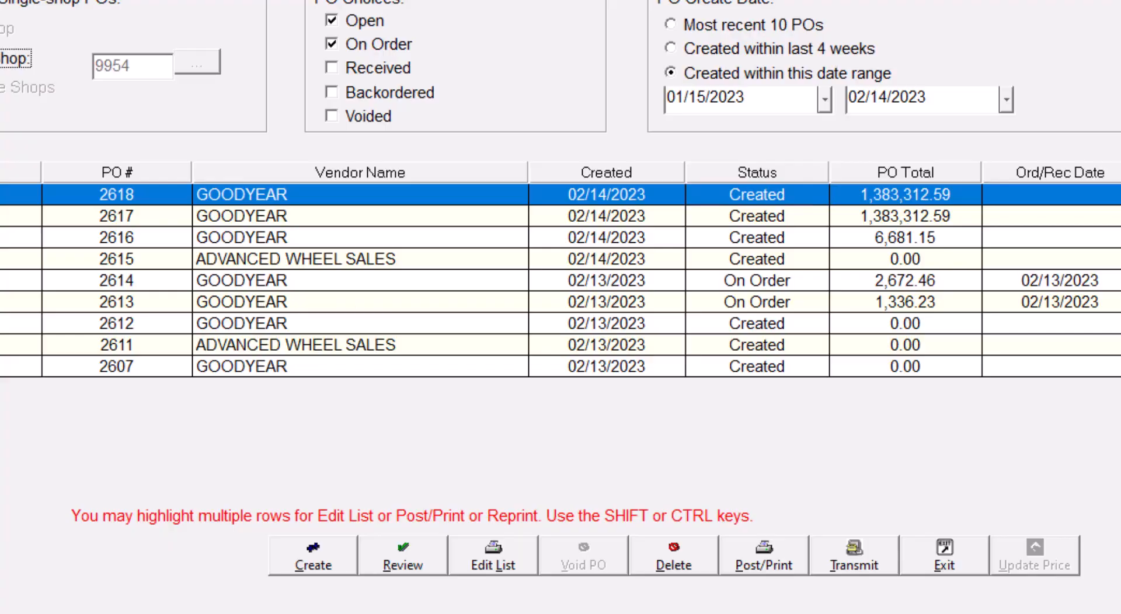
- Manually build GOODYEAR order 2616 with part 756256420, quantity 5, save it and return to the list
{"action": "left_click", "coordinate": [311, 555]}
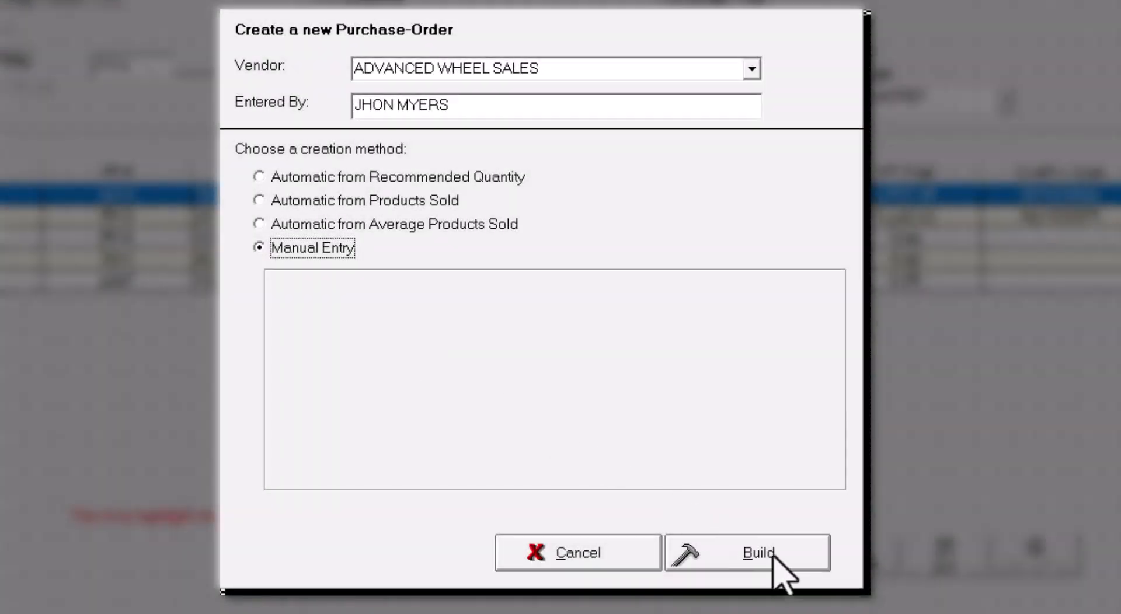
{"action": "left_click", "coordinate": [746, 552]}
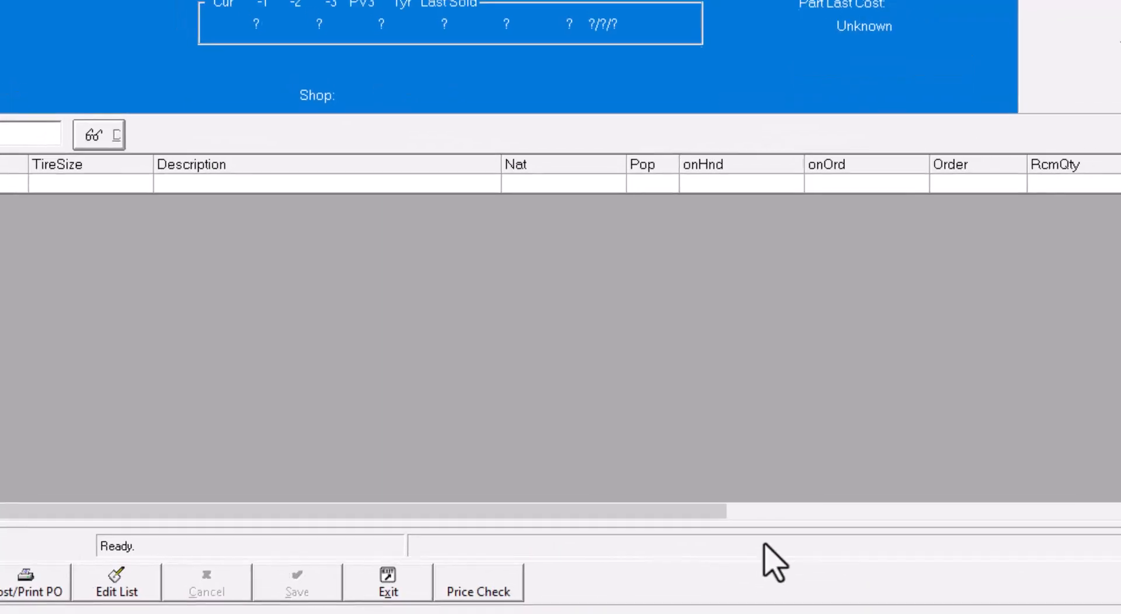
{"action": "type", "text": "756256420"}
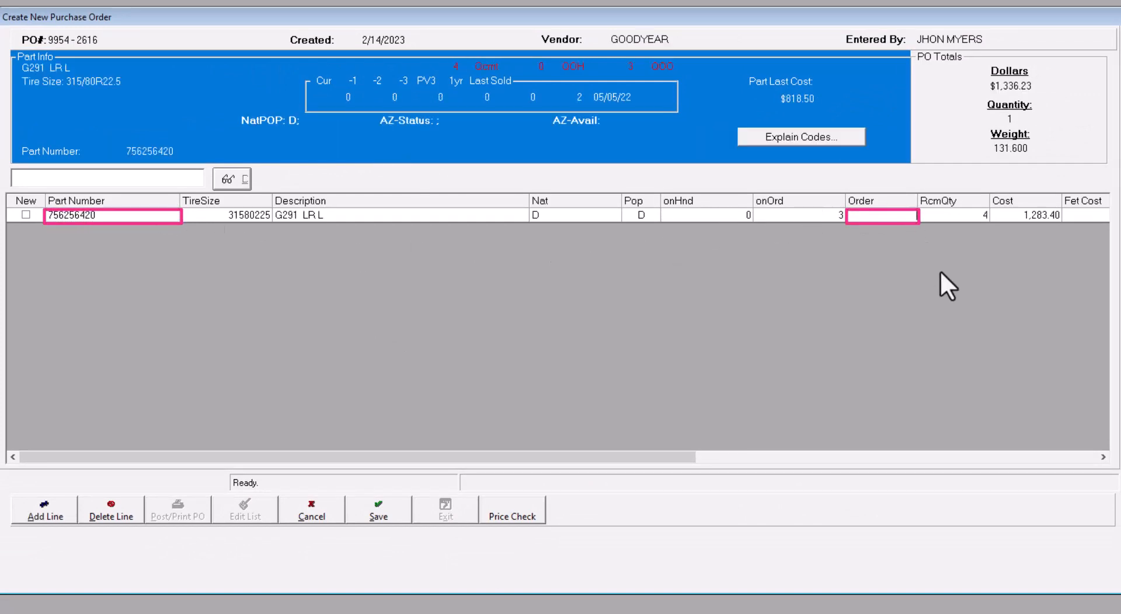
{"action": "type", "text": "5"}
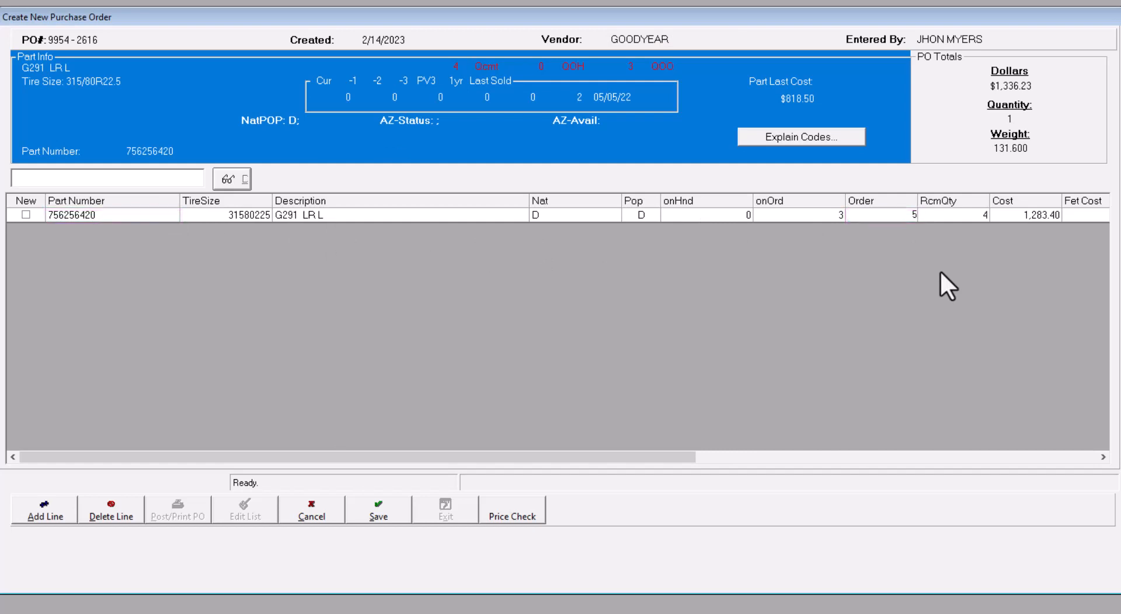
{"action": "left_click", "coordinate": [379, 508]}
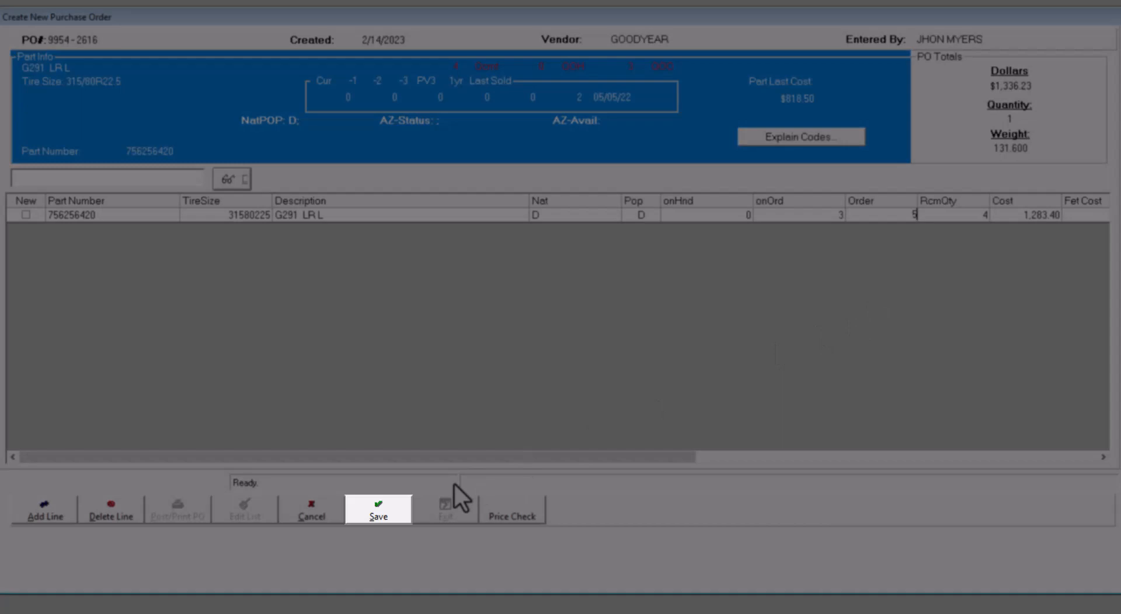
{"action": "left_click", "coordinate": [378, 509]}
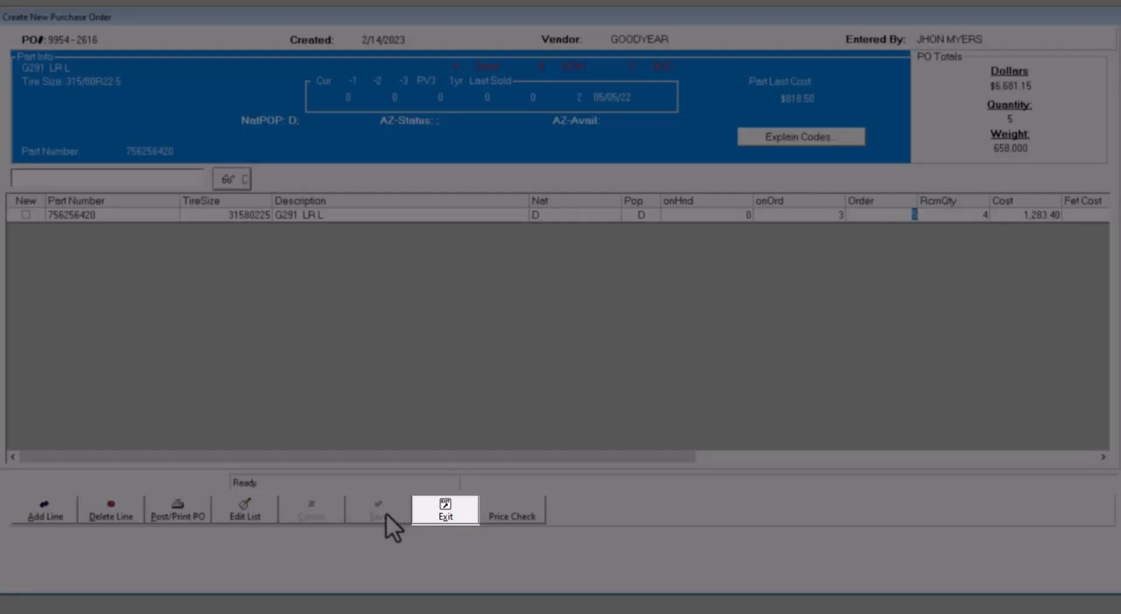
{"action": "left_click", "coordinate": [445, 510]}
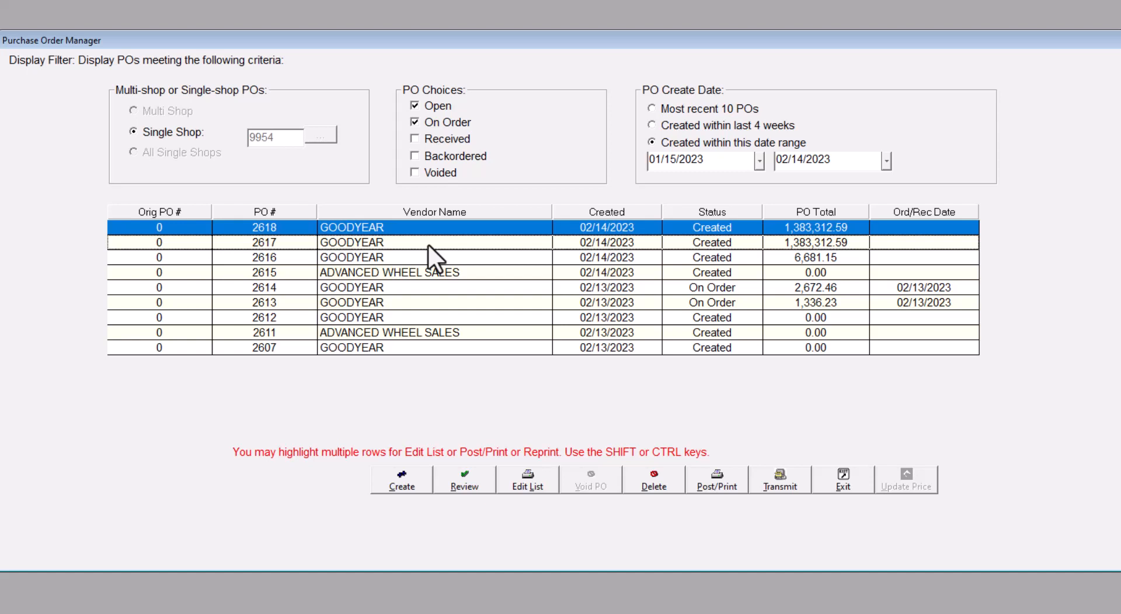
- Review GOODYEAR order 2617, unlock its lines and add a blank line
{"action": "left_click", "coordinate": [350, 241]}
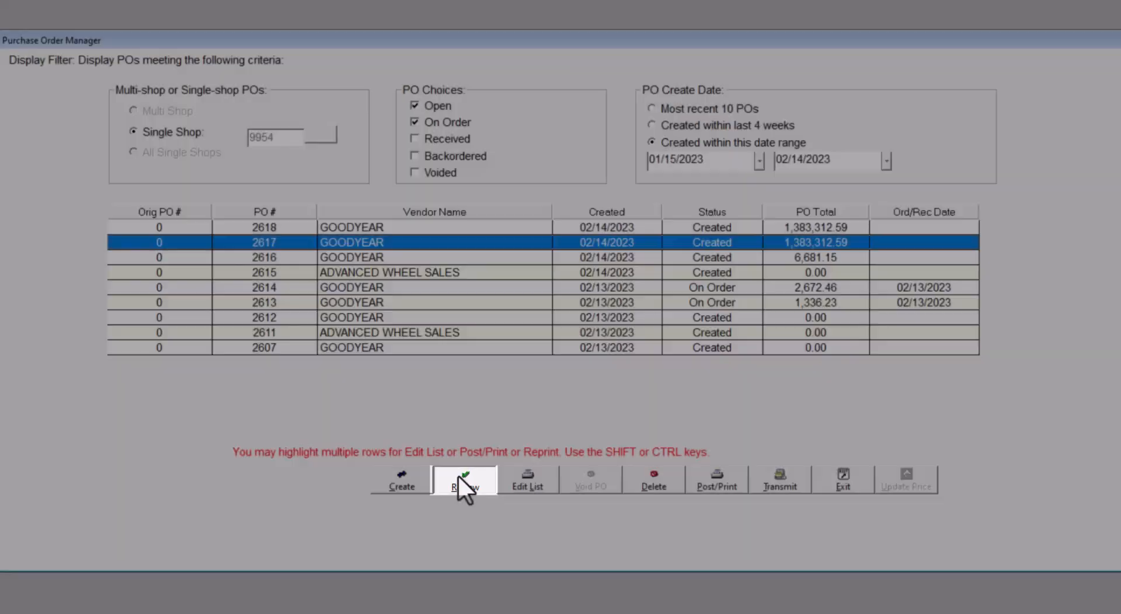
{"action": "left_click", "coordinate": [463, 482]}
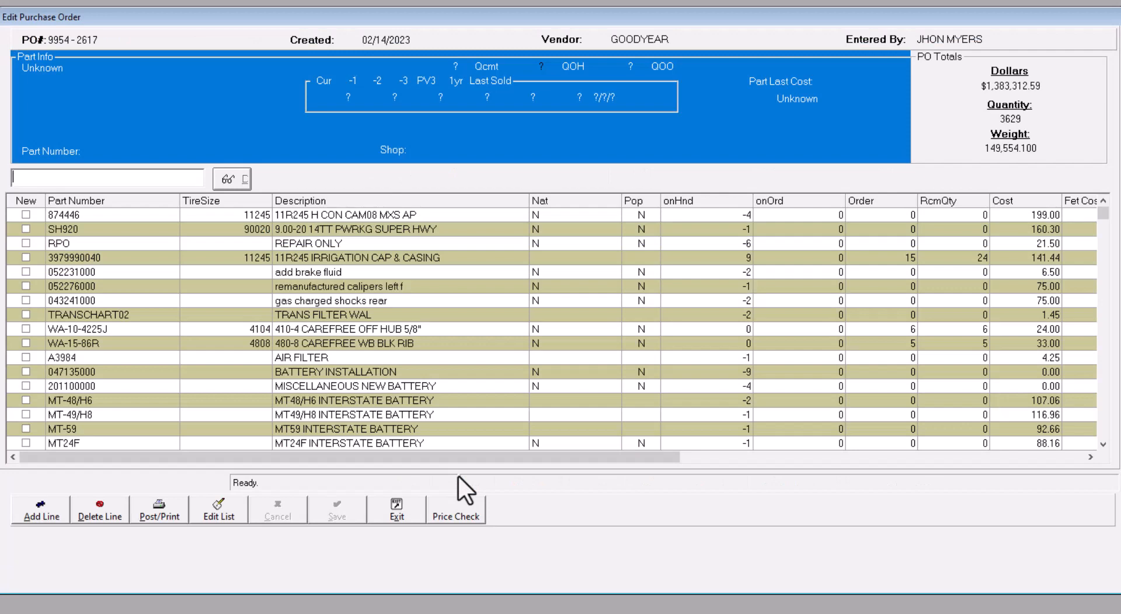
{"action": "left_click", "coordinate": [64, 214]}
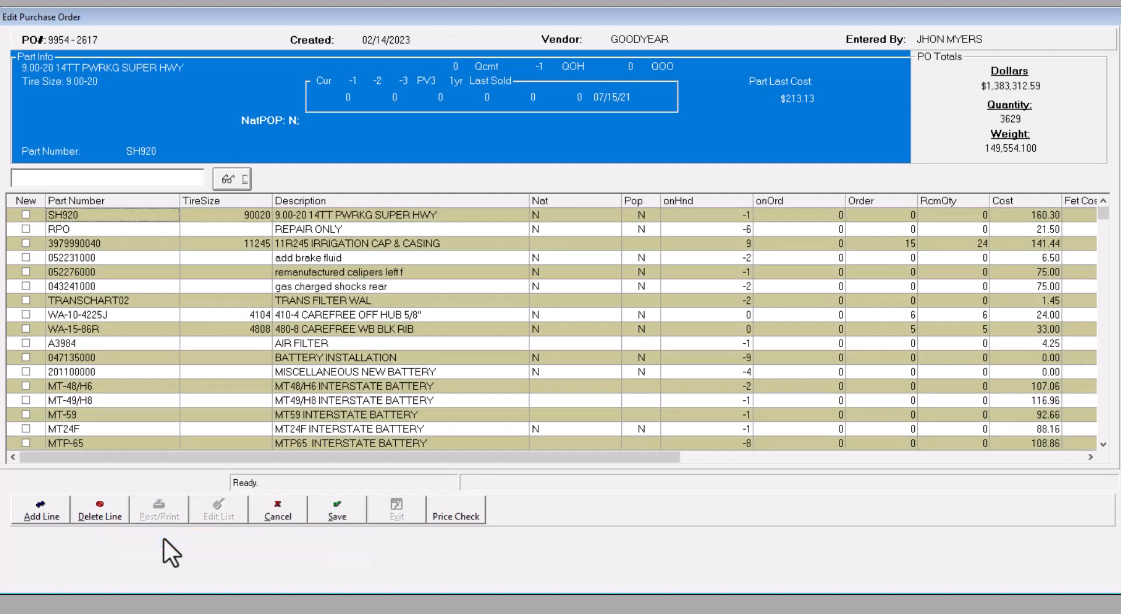
{"action": "left_click", "coordinate": [41, 509]}
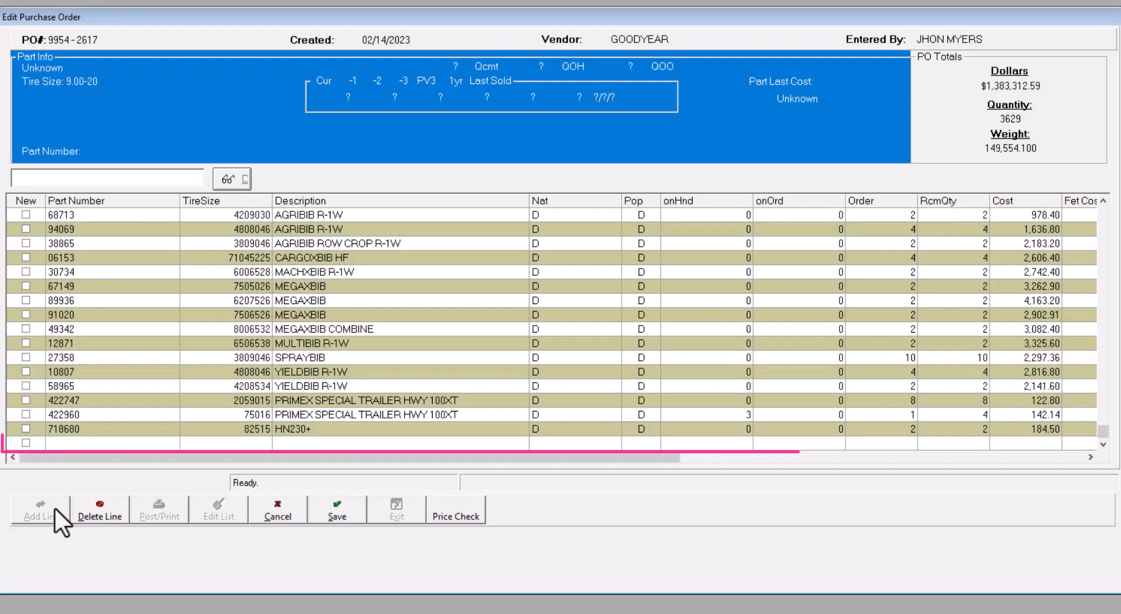
- Enter part 27895 on the new line and save the order
{"action": "type", "text": "2"}
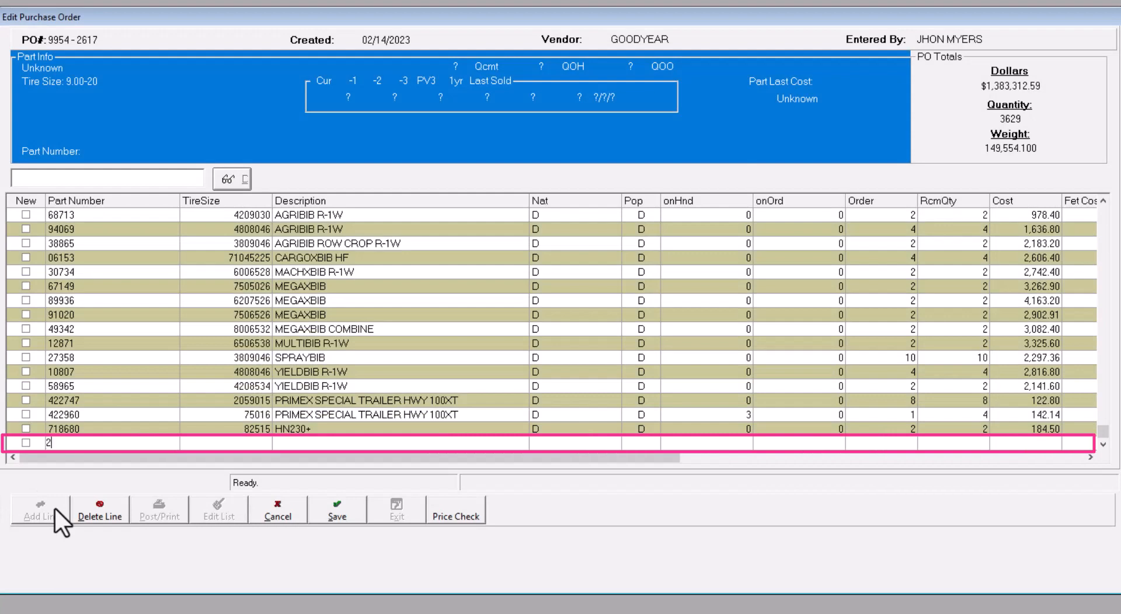
{"action": "type", "text": "7895"}
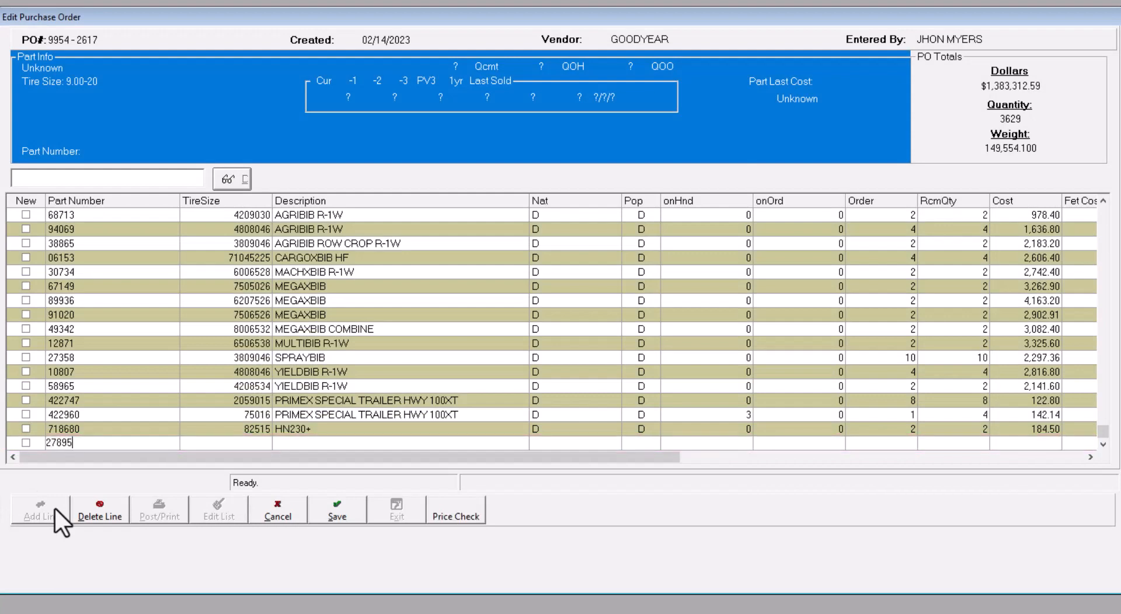
{"action": "left_click", "coordinate": [336, 507]}
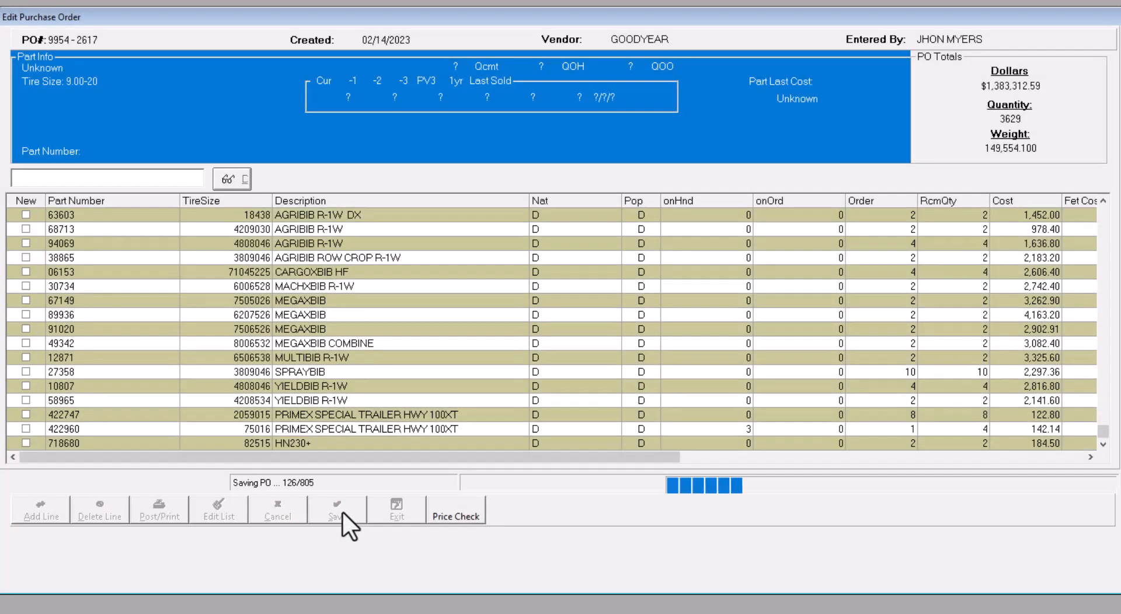
{"action": "left_click", "coordinate": [336, 508]}
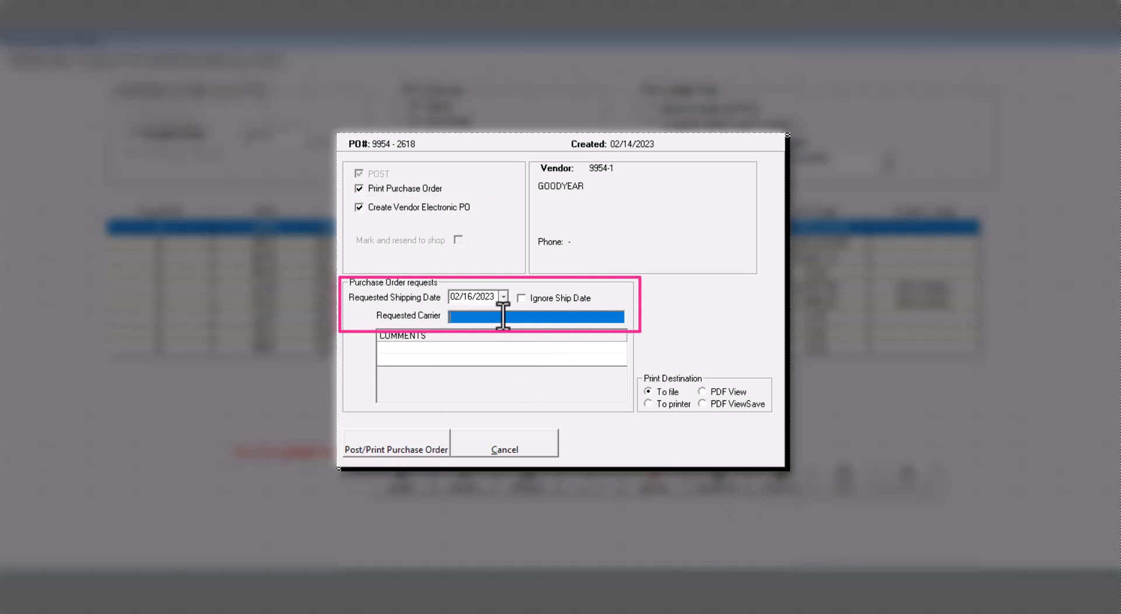
- Post and print order 2618 to a file with requested carrier TEST
{"action": "type", "text": "TEST"}
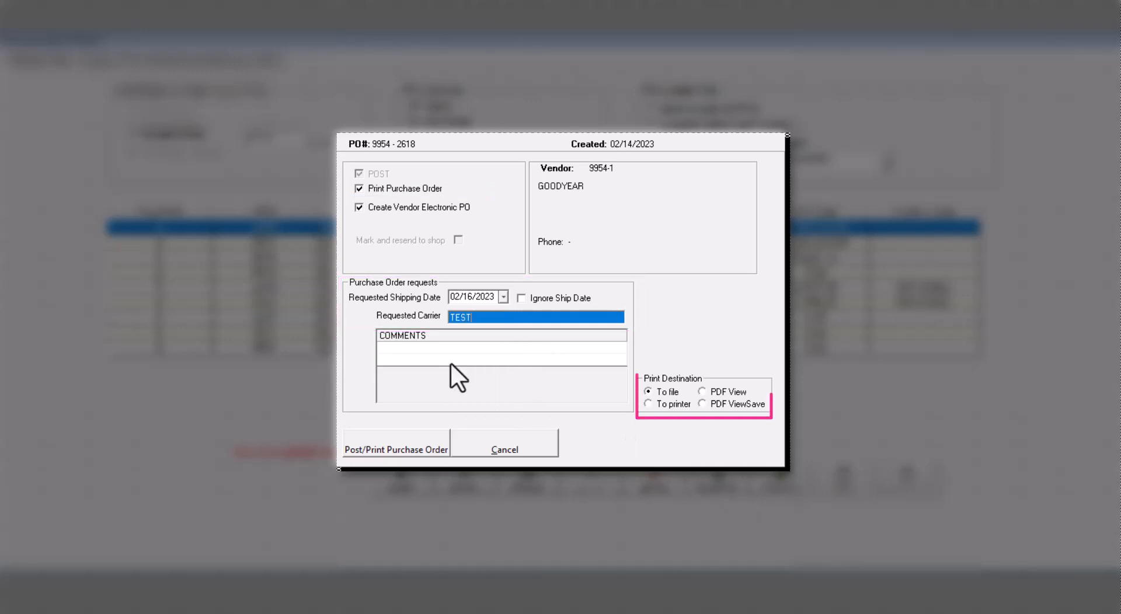
{"action": "left_click", "coordinate": [396, 449]}
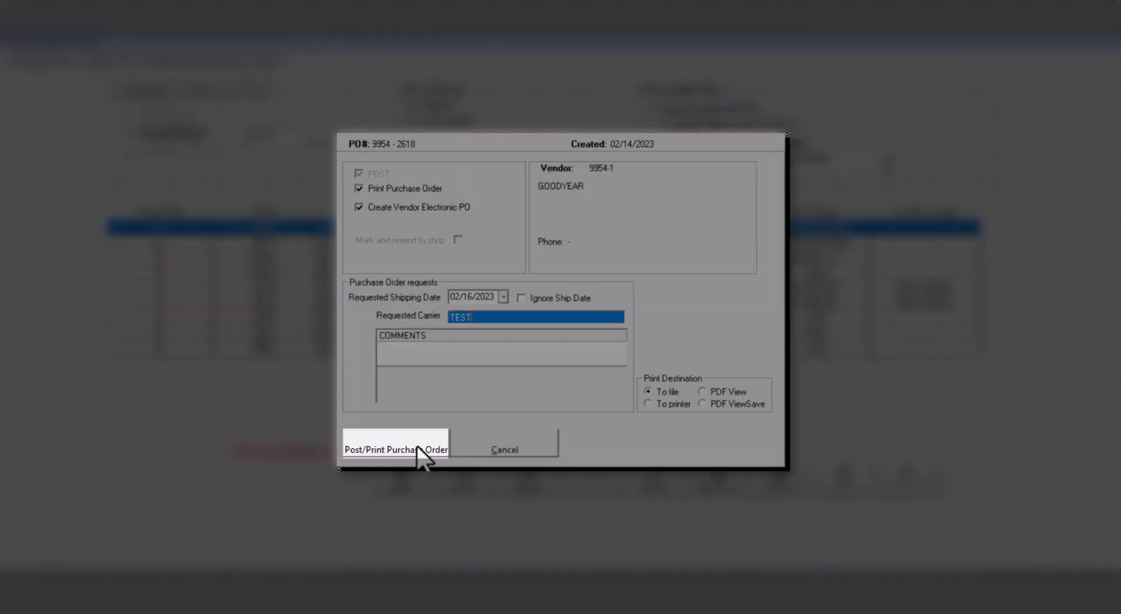
{"action": "left_click", "coordinate": [396, 449]}
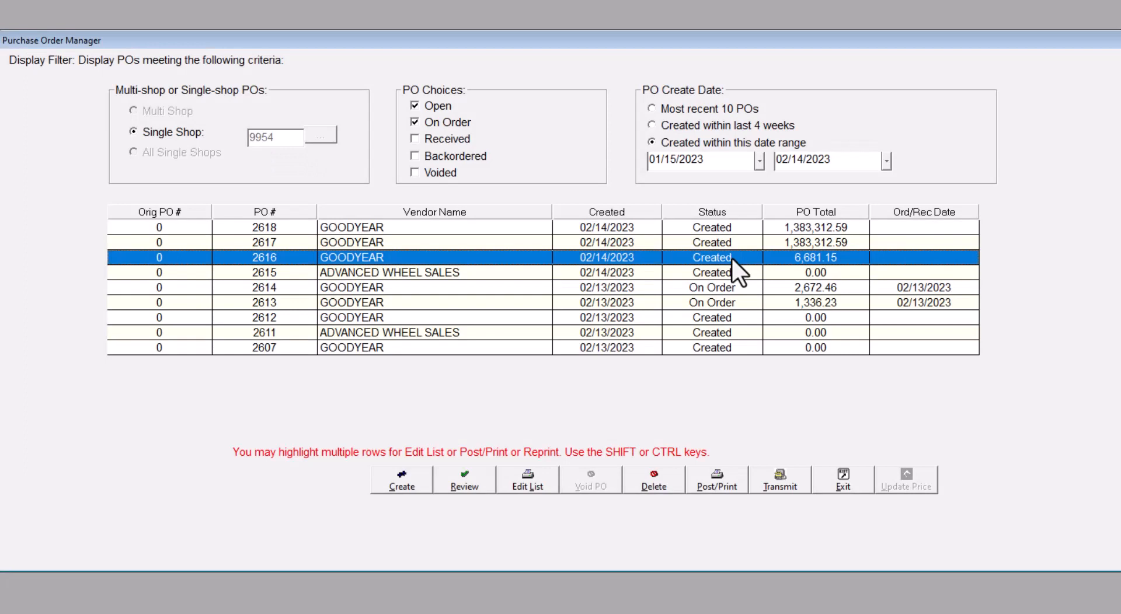
- Bring up the electronic PO transmission window for the selected order
{"action": "left_click", "coordinate": [777, 478]}
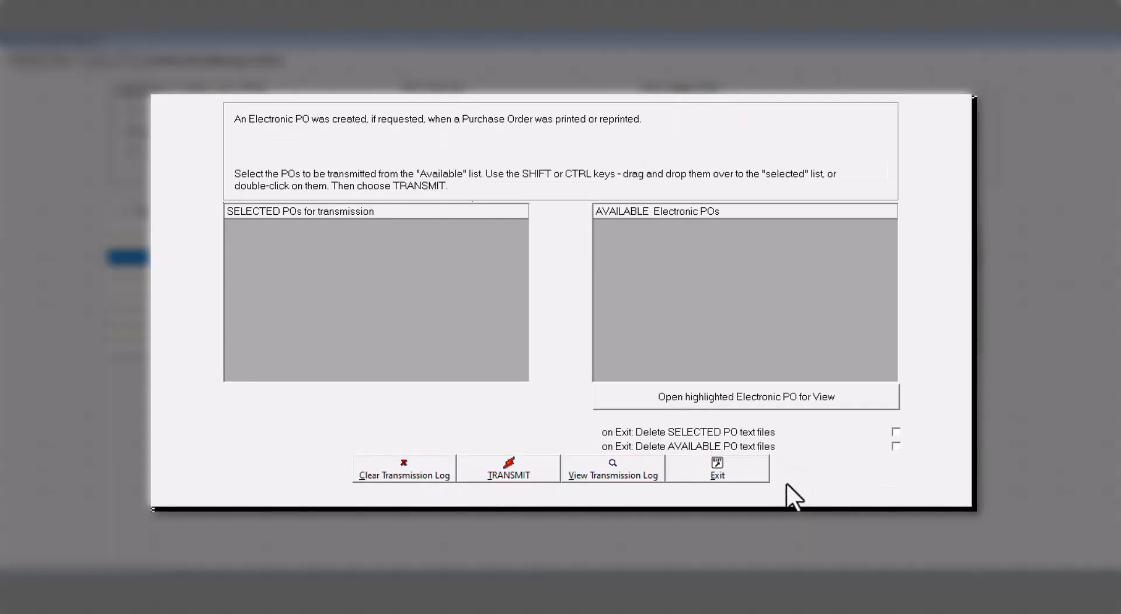